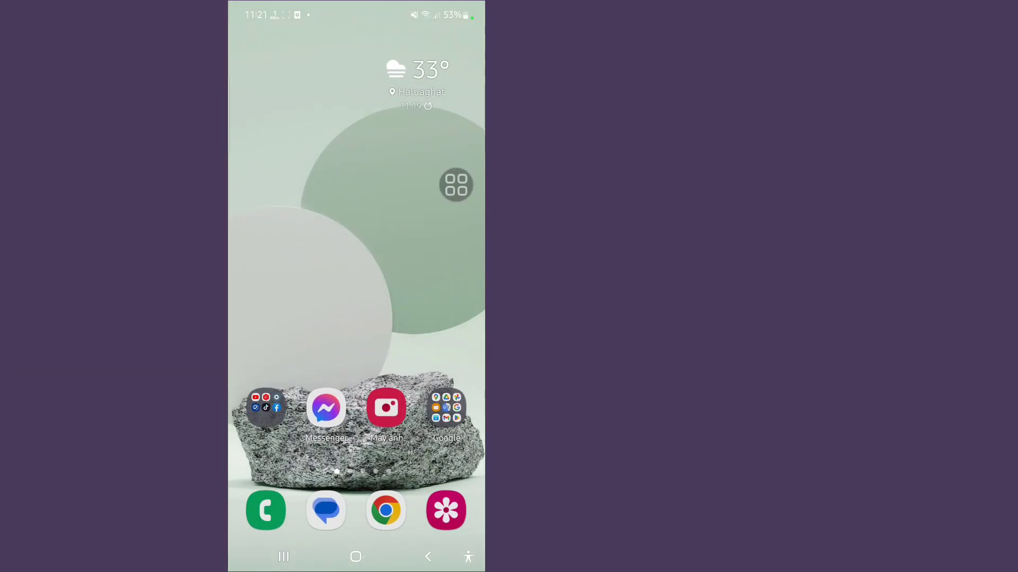
Launch Chrome from the home screen dock to its Google new-tab page.
click(385, 511)
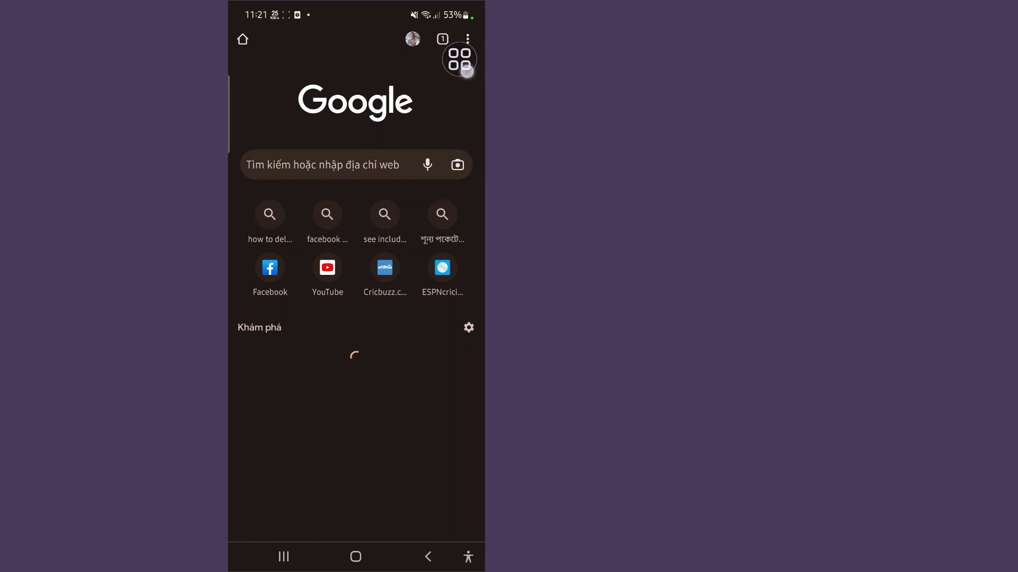
Enter 'chrome' in the address bar and pick the chrome://chrome-urls/ suggestion.
click(466, 37)
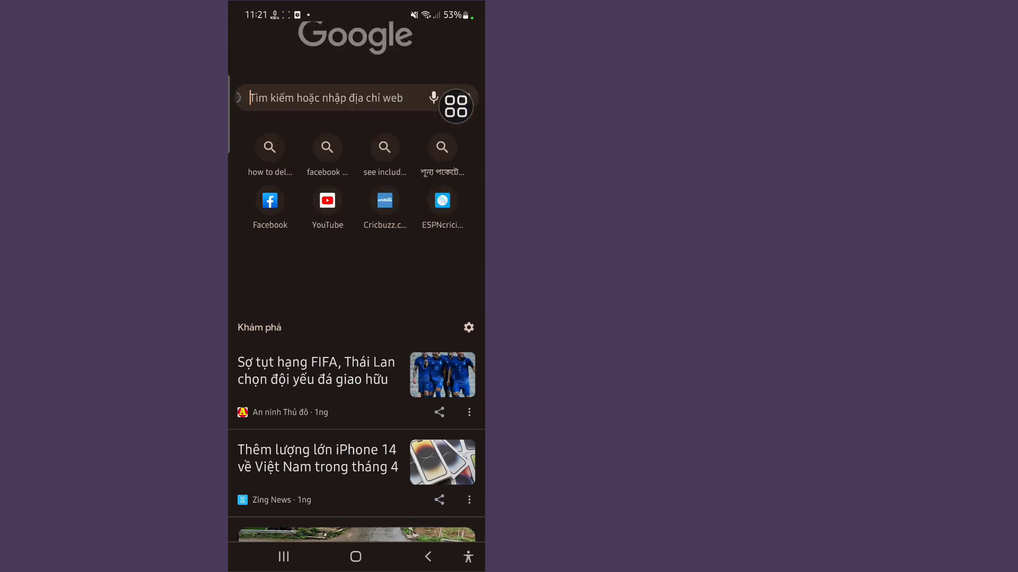
text(c)
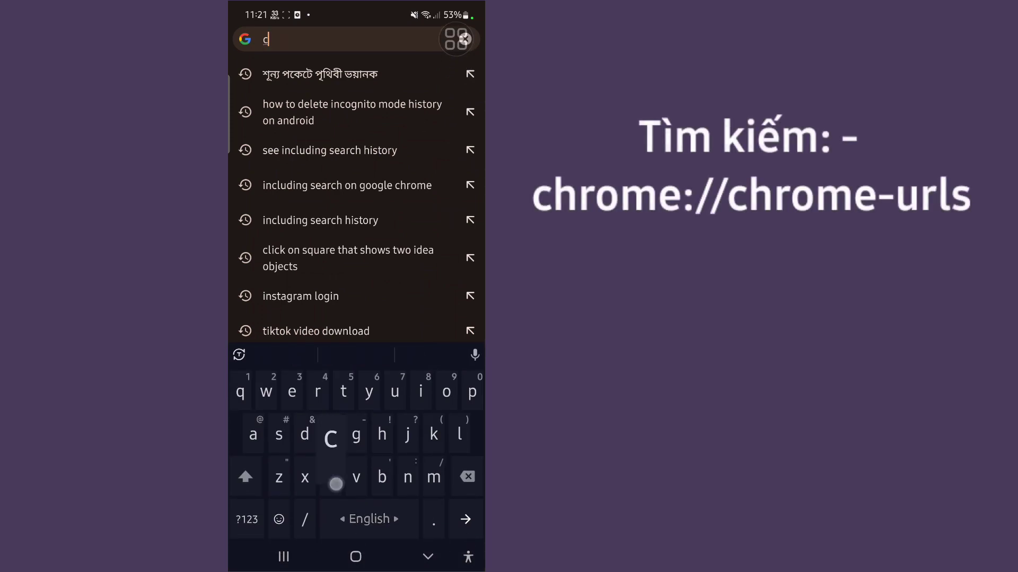
text(hrome)
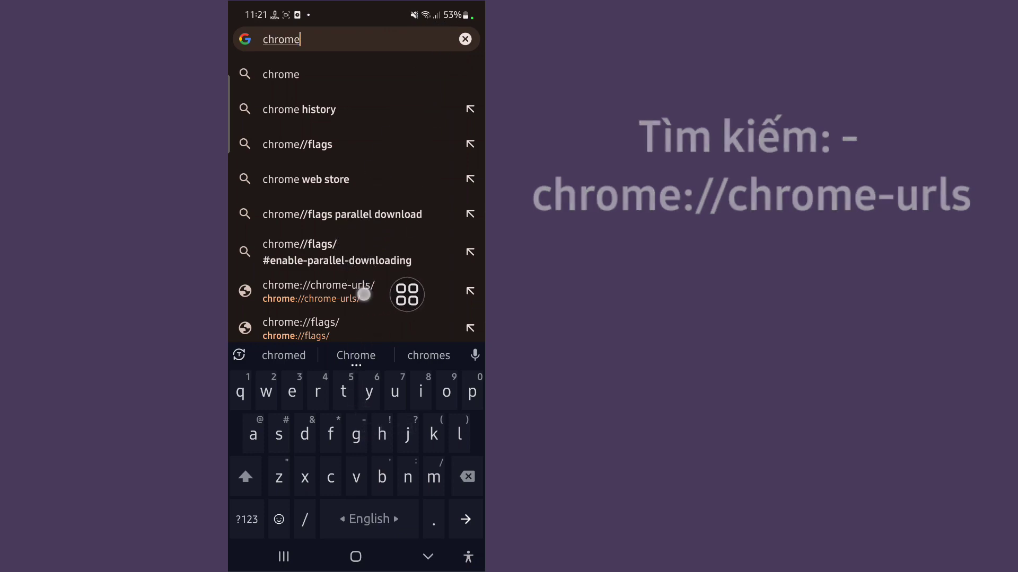
click(317, 291)
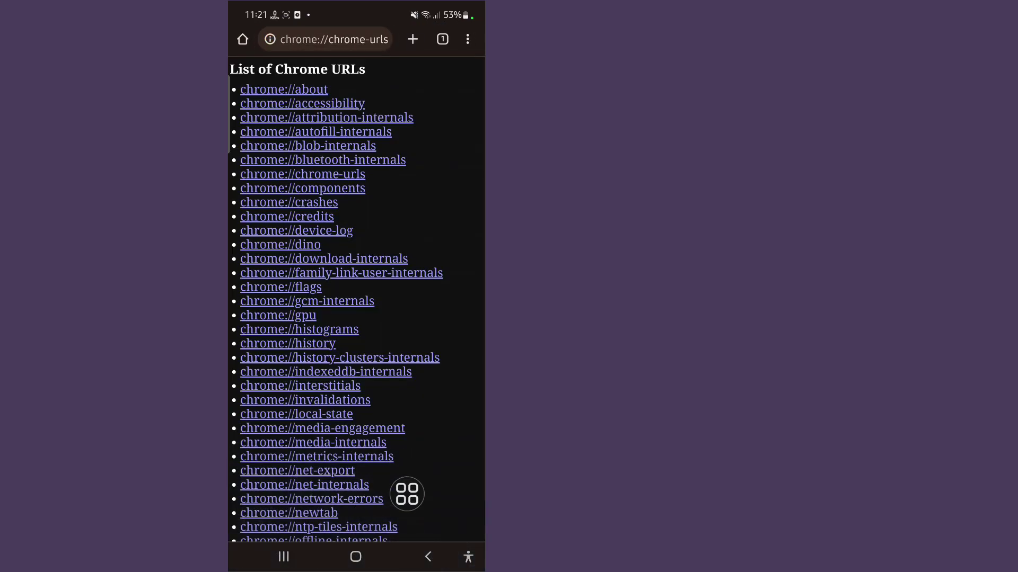
Scroll the Chrome URLs list and follow the chrome://history link.
scroll(down, 3)
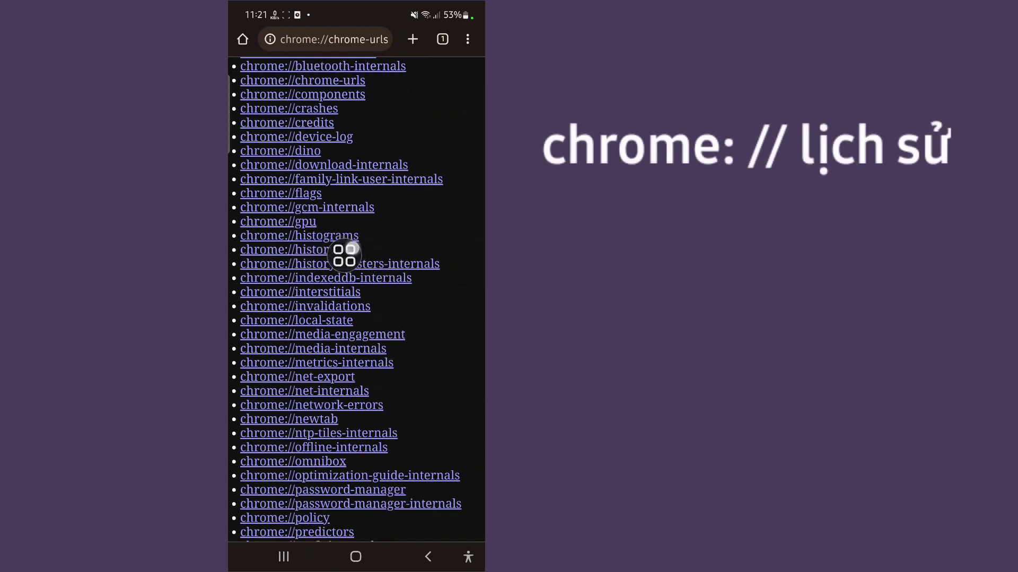
click(287, 250)
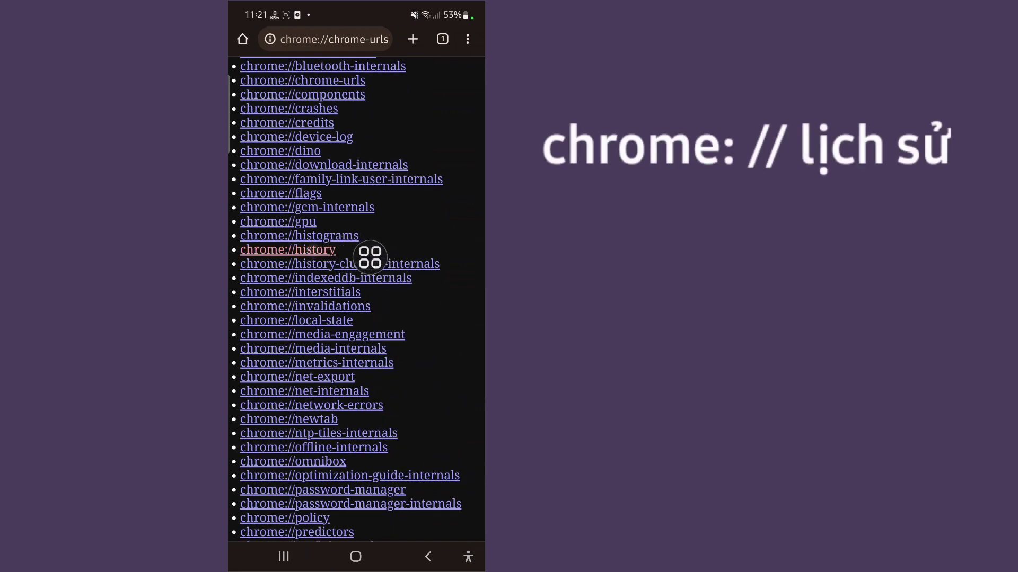
click(287, 249)
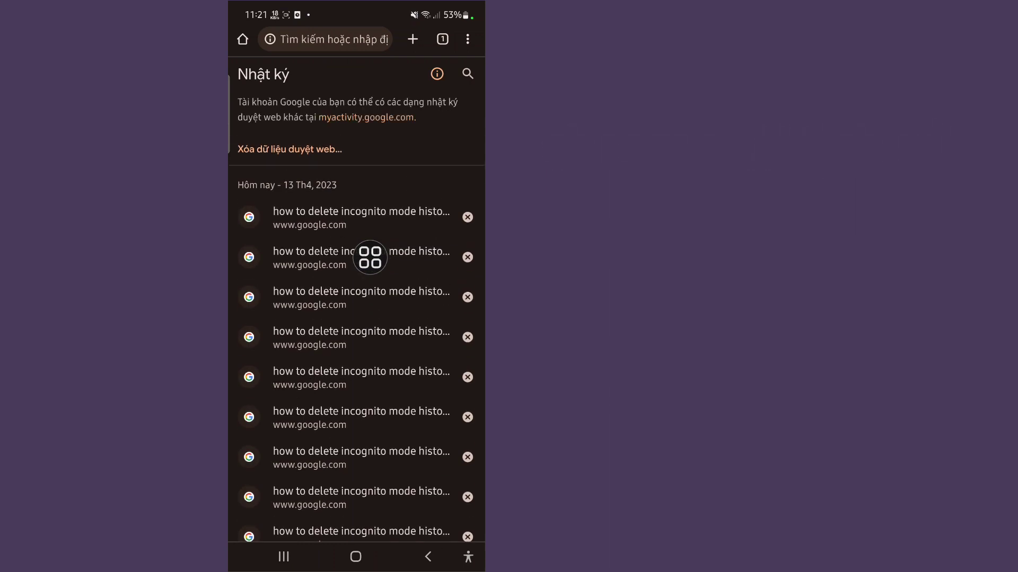
Scroll through today's history entries before returning to the chrome-urls list.
scroll(down, 3)
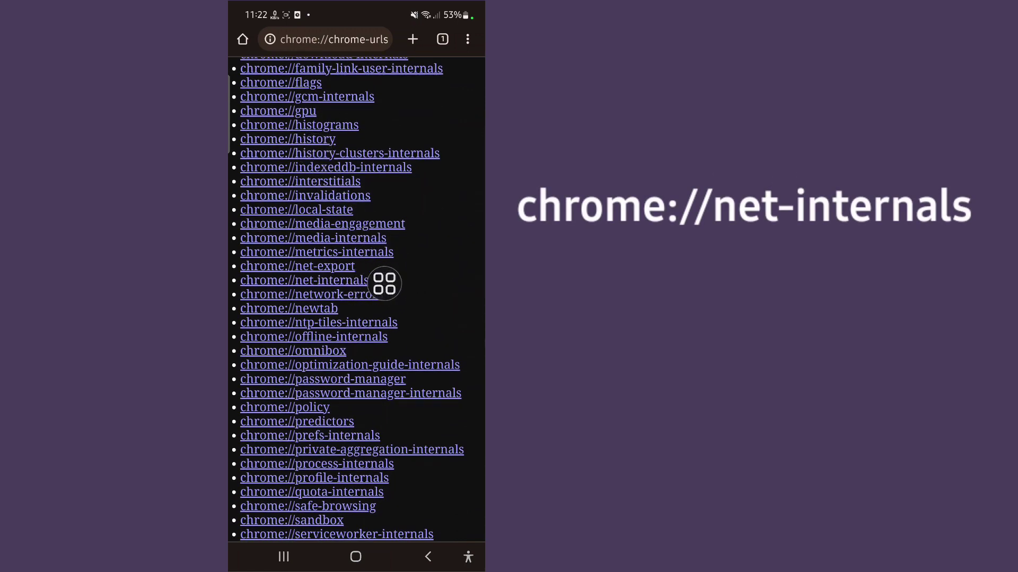
Open chrome://net-internals and select DNS in the sidebar.
click(302, 280)
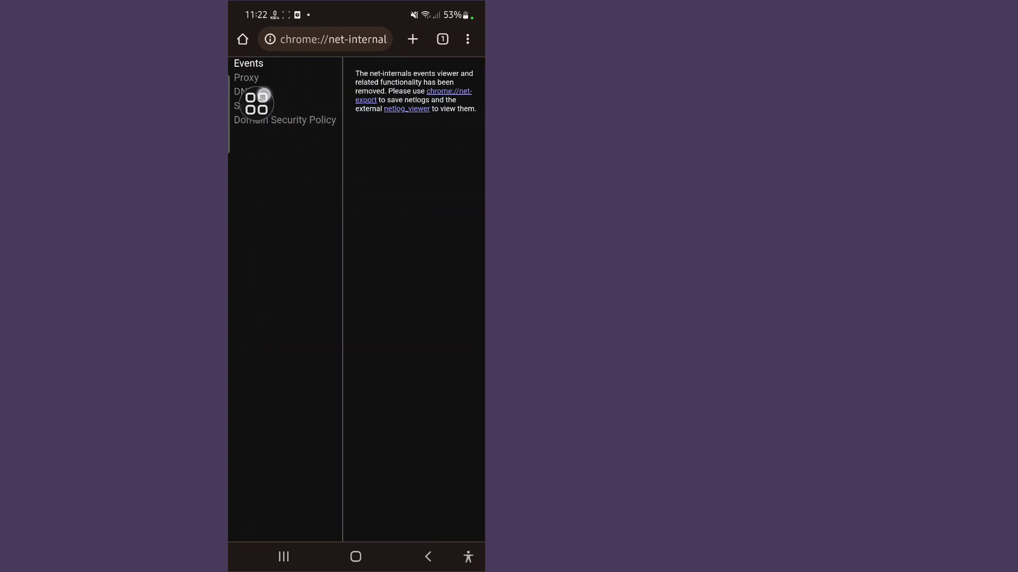
click(243, 91)
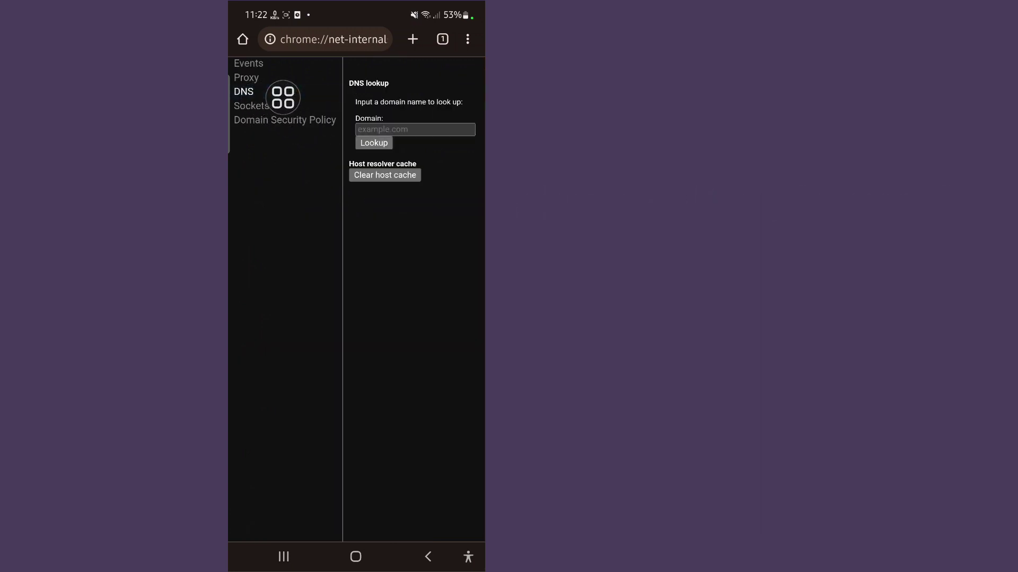